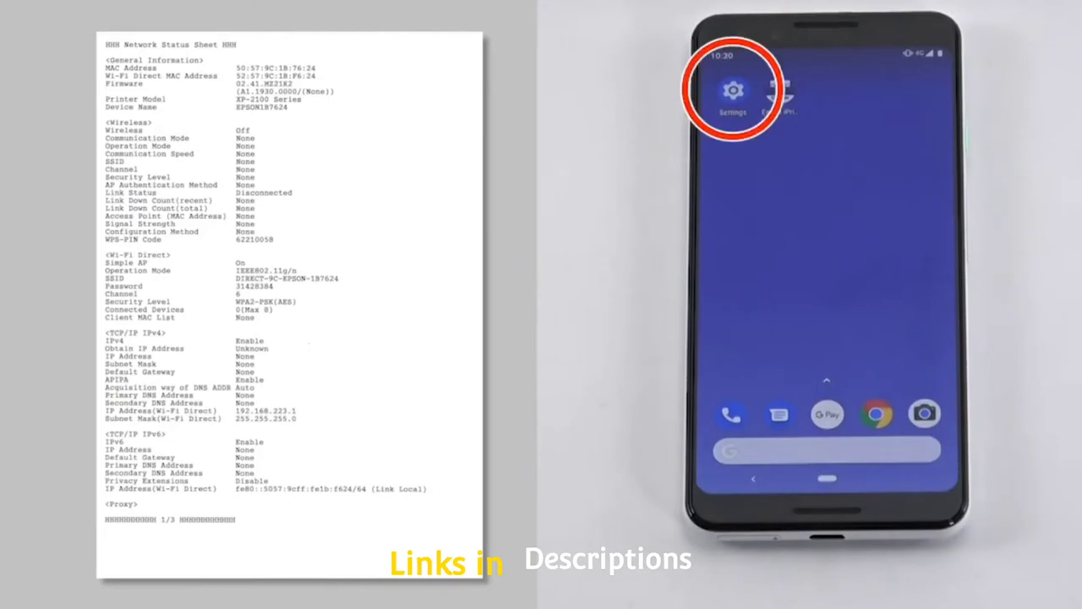
# Turn Wi-Fi on and join the DIRECT-9C-EPSON-1B7624 printer network with its password
pyautogui.click(733, 91)
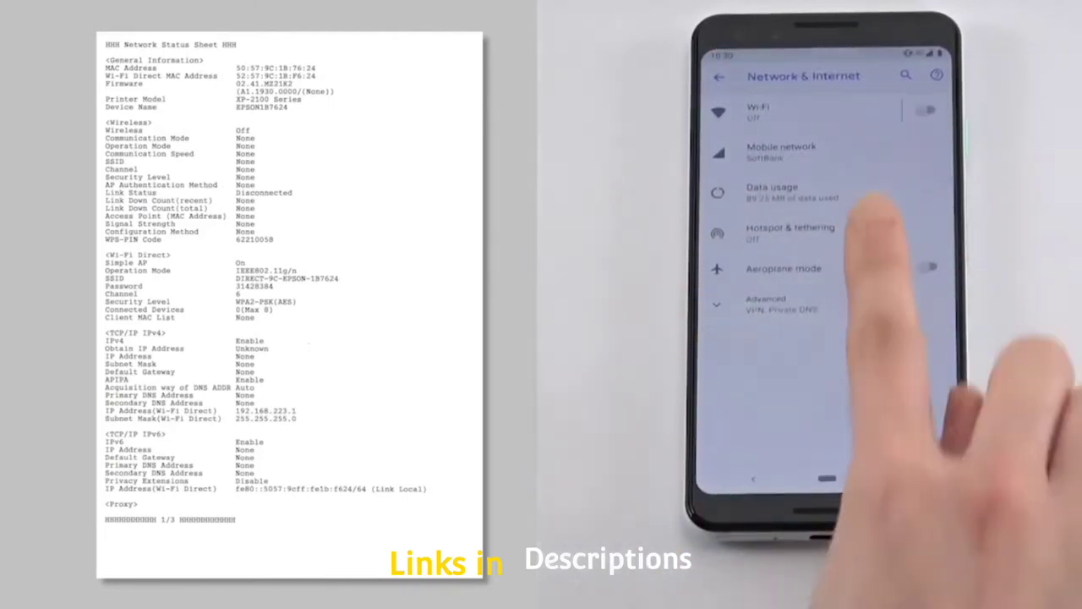
pyautogui.click(925, 110)
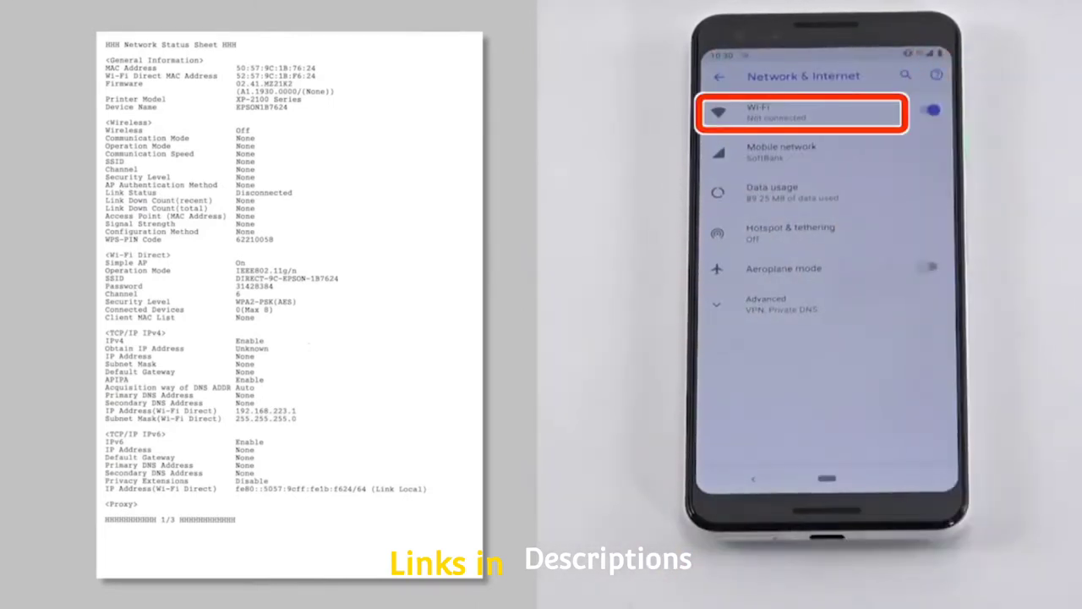
pyautogui.click(801, 113)
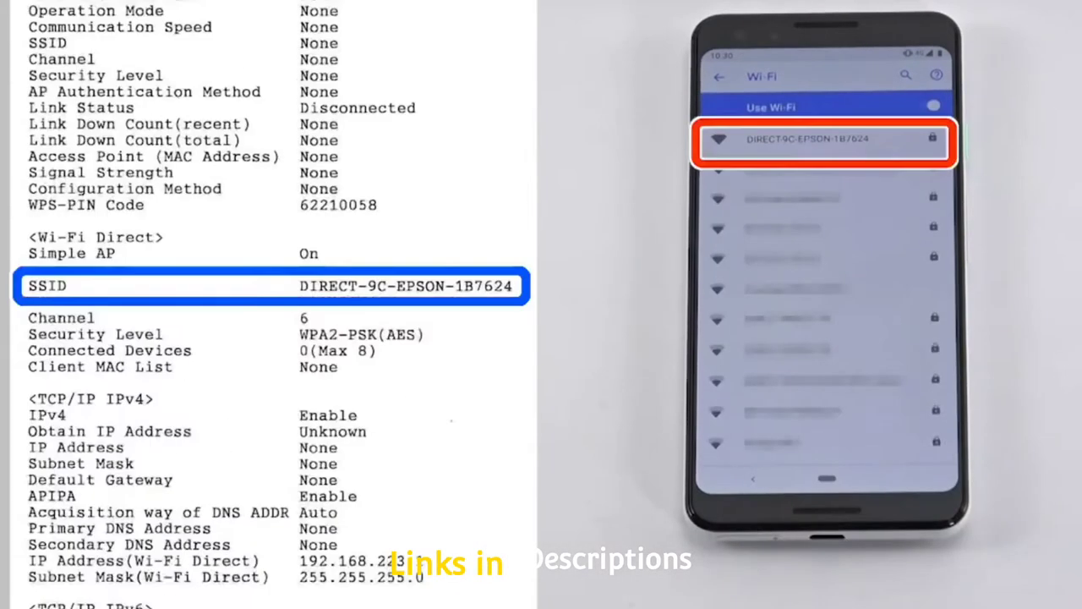
pyautogui.click(821, 139)
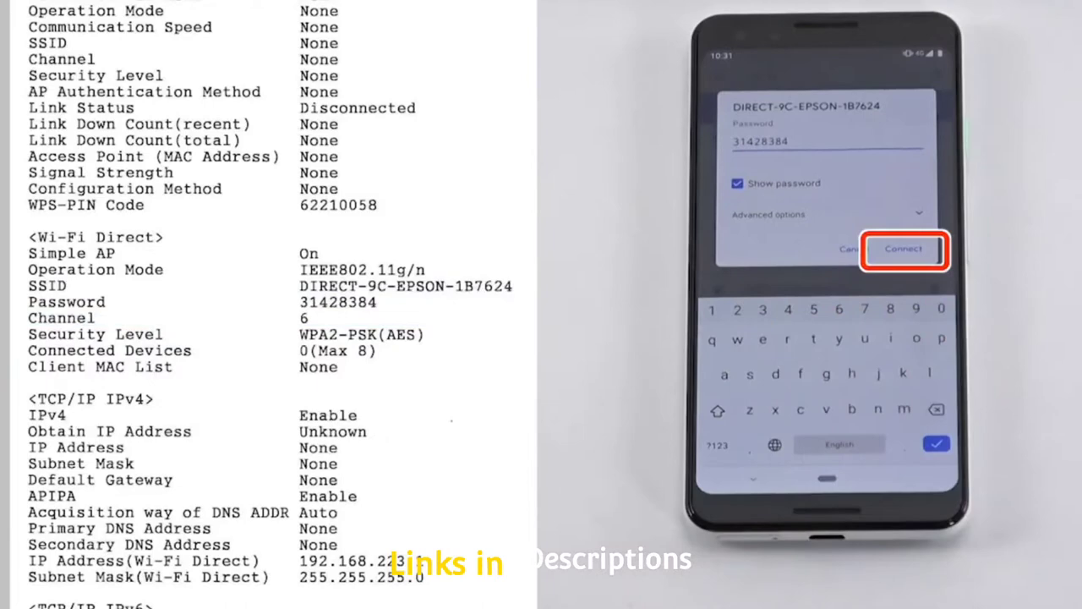
pyautogui.click(904, 248)
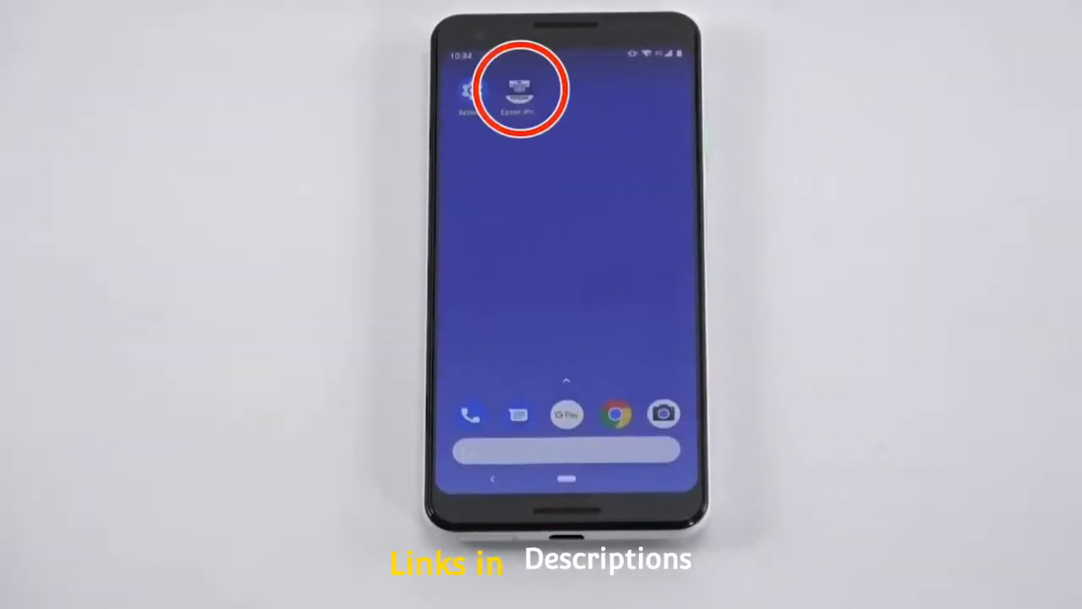
# Launch Epson iPrint, accept the license terms and usage survey, and dismiss the intro slideshow
pyautogui.click(520, 89)
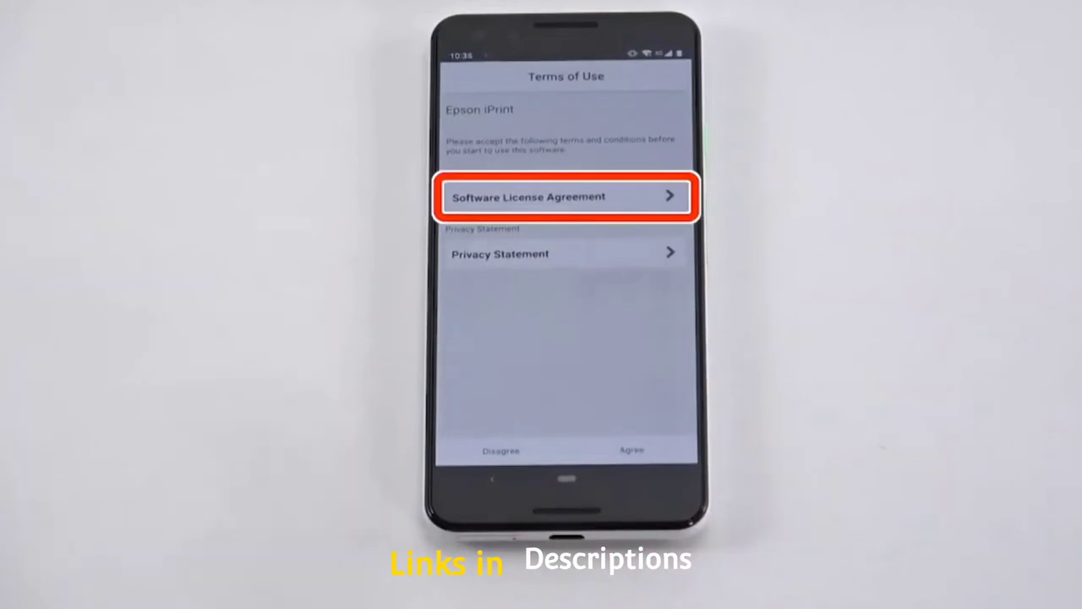
pyautogui.click(565, 196)
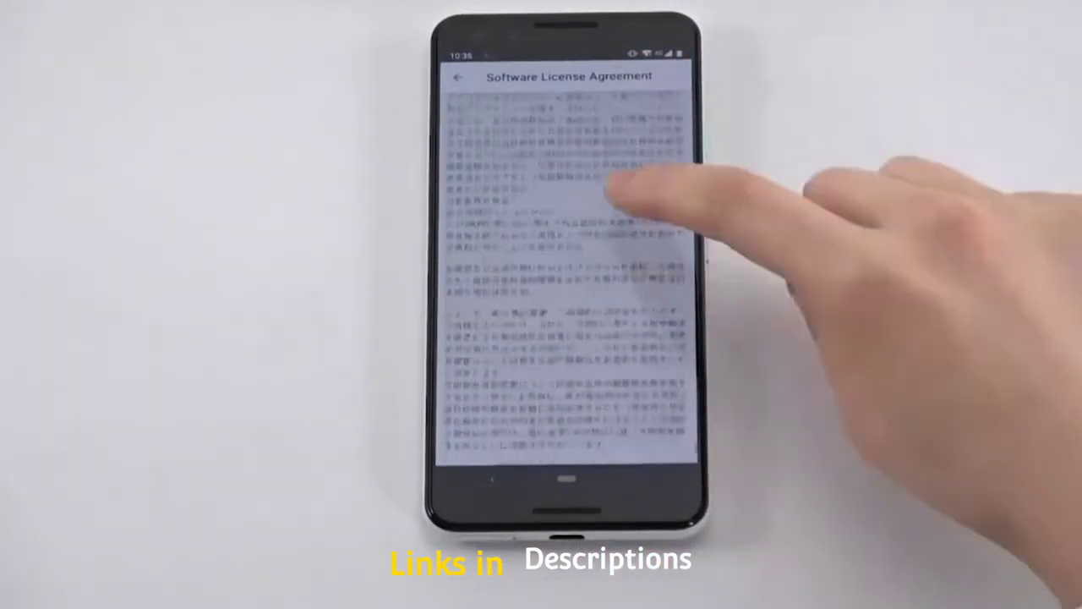
pyautogui.click(456, 77)
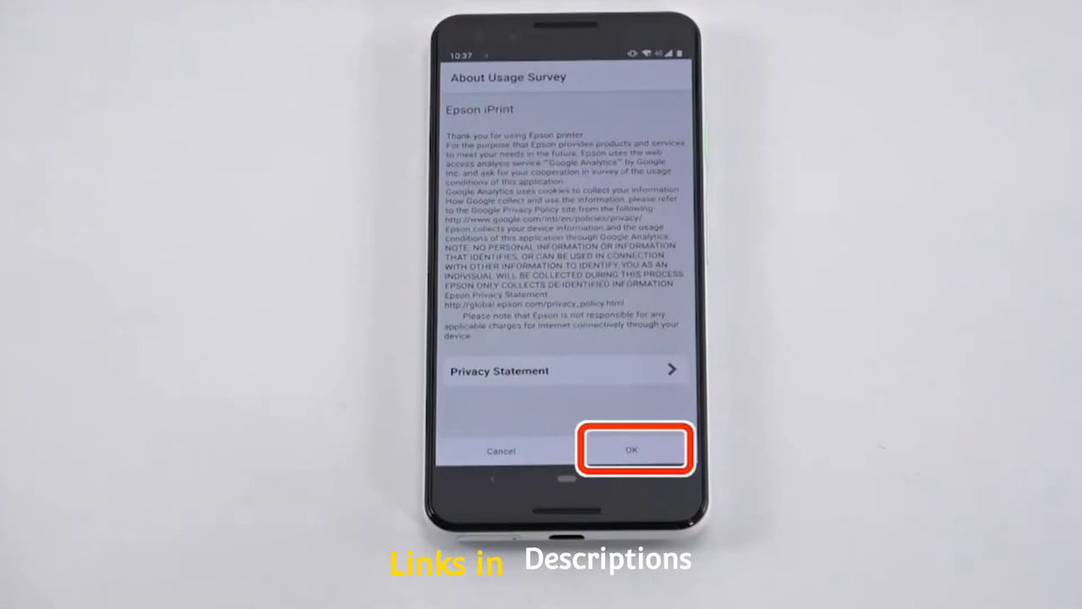
pyautogui.click(632, 449)
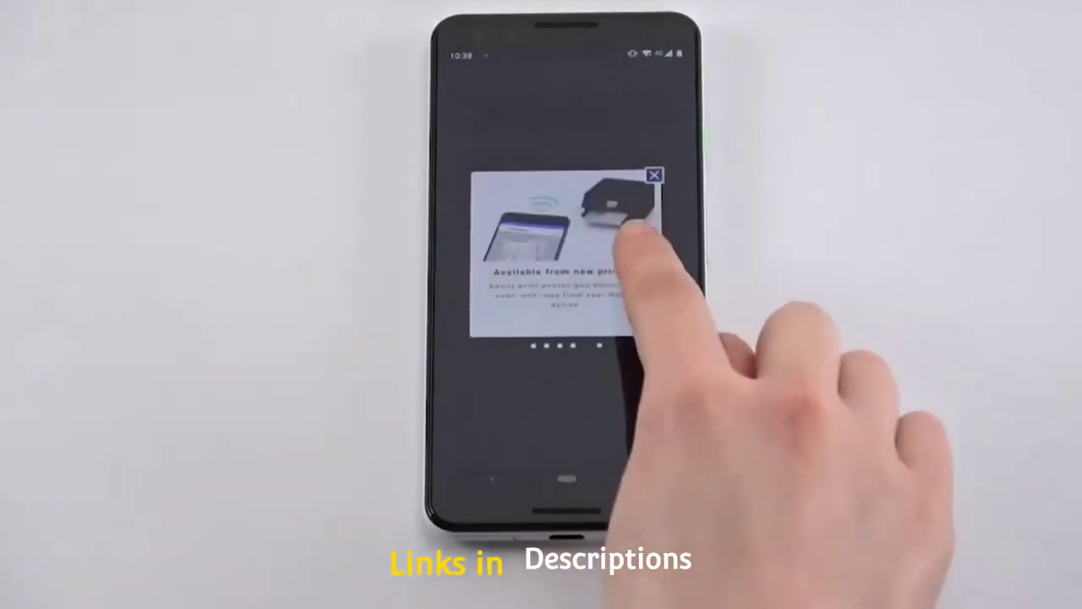
pyautogui.click(654, 175)
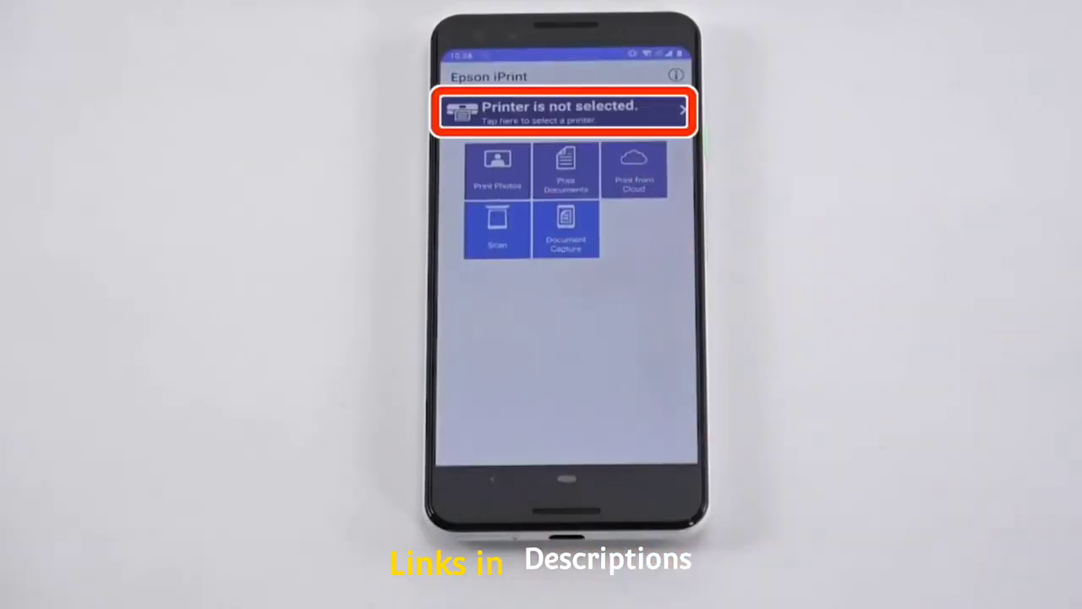
# Select the XP-2100 Series as the printer and leave its maintenance page
pyautogui.click(562, 111)
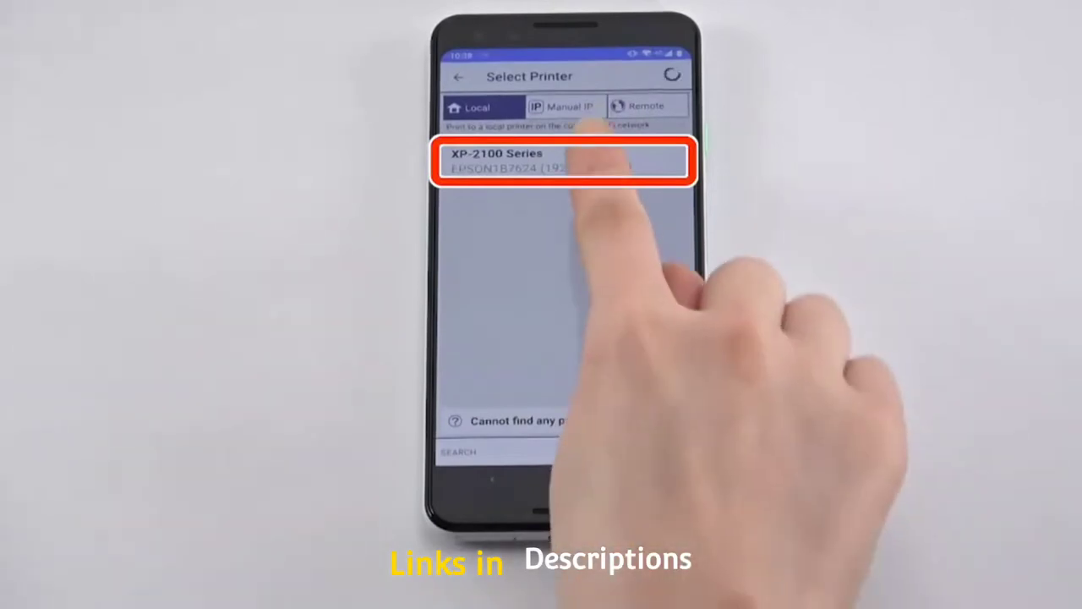
pyautogui.click(562, 161)
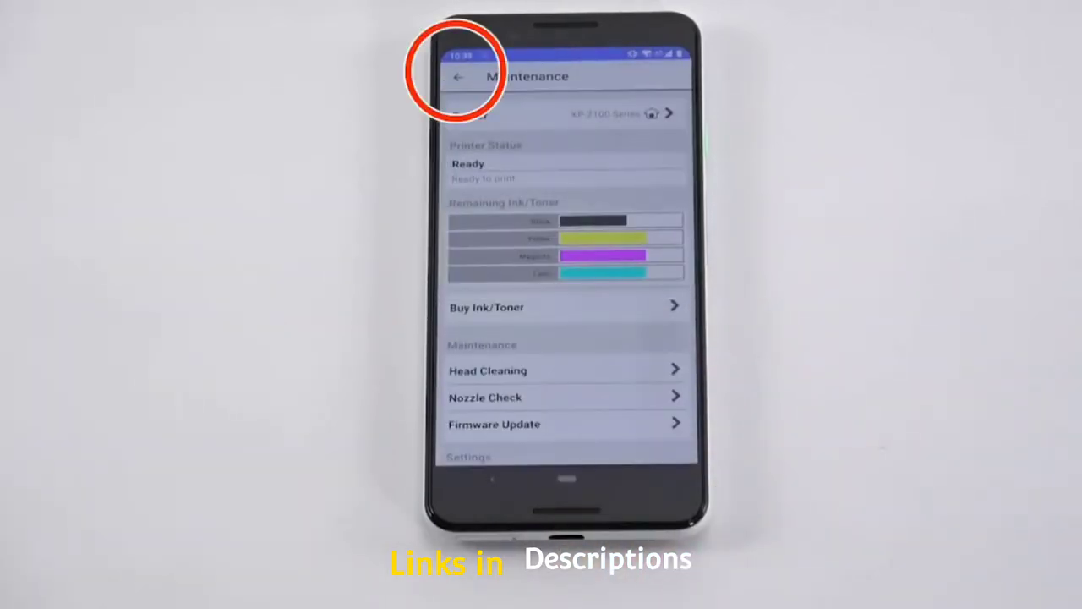
pyautogui.click(457, 77)
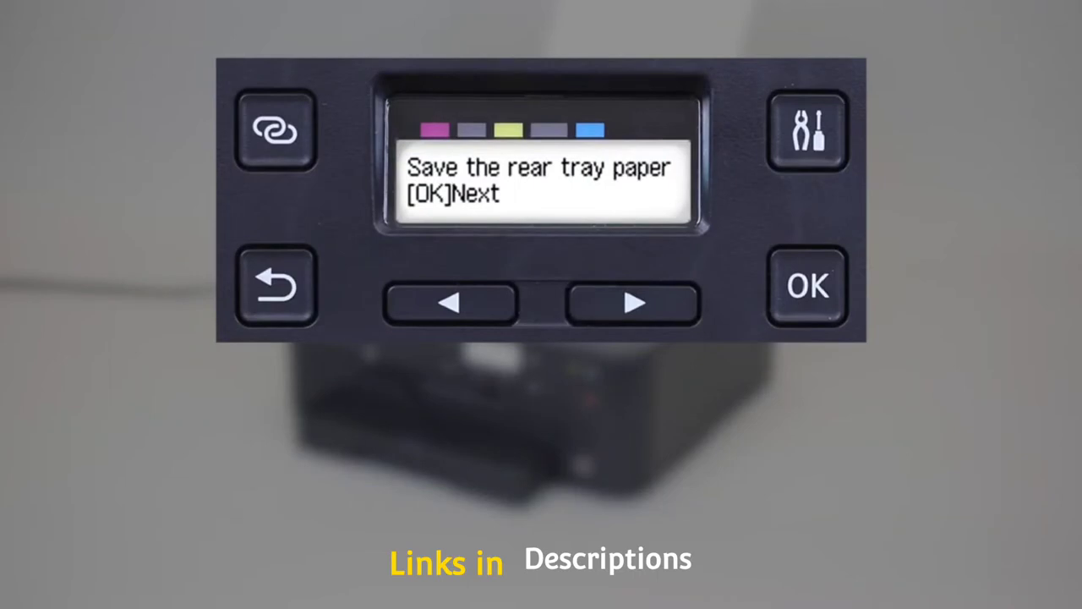
# Confirm the rear tray paper on the Canon panel as Letter size, Plain paper
pyautogui.click(807, 286)
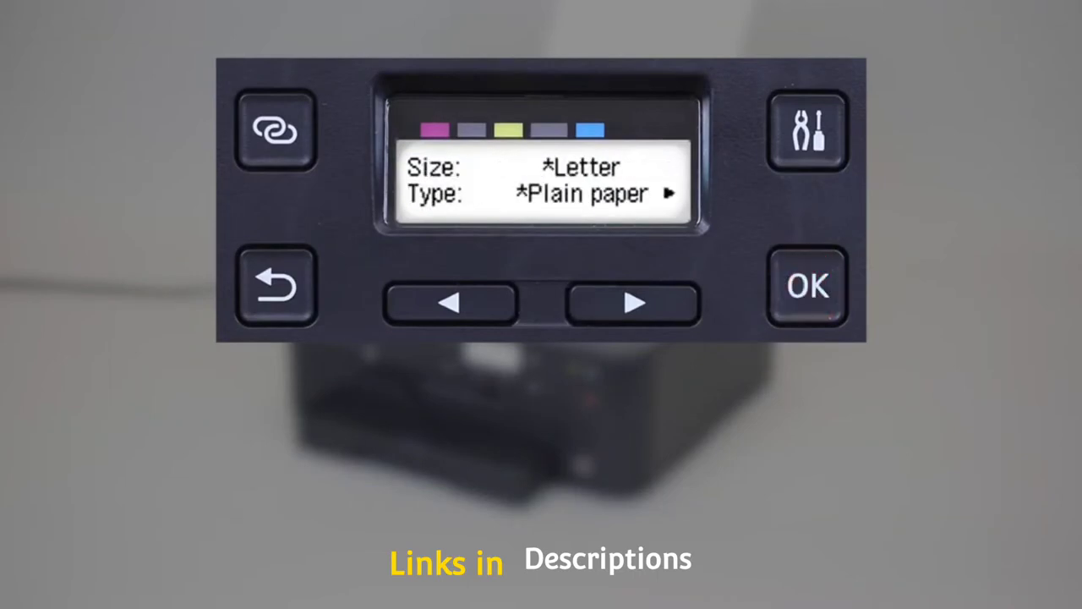
pyautogui.click(807, 285)
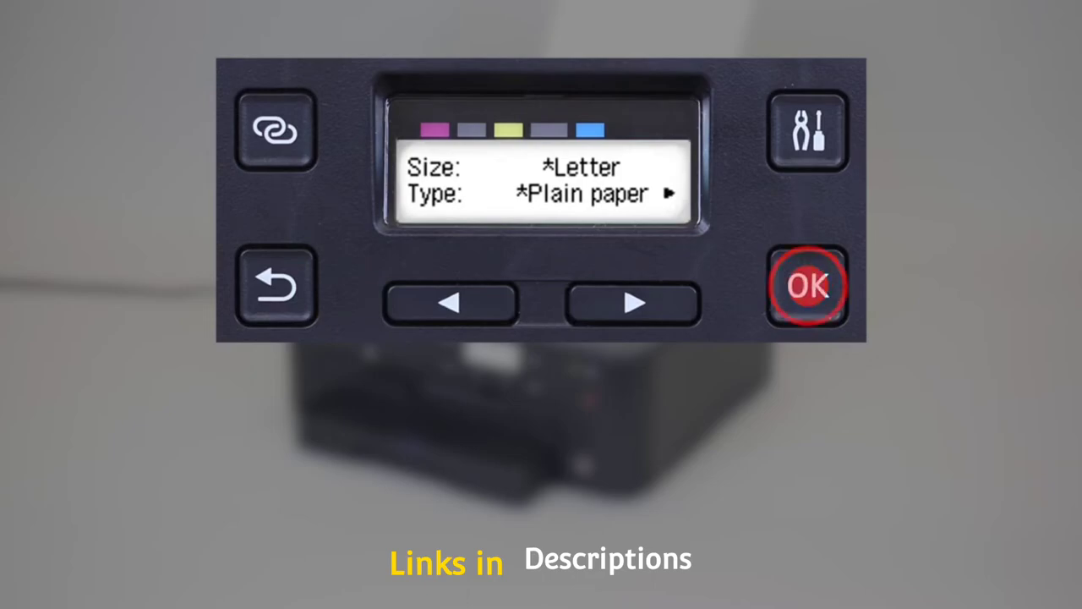